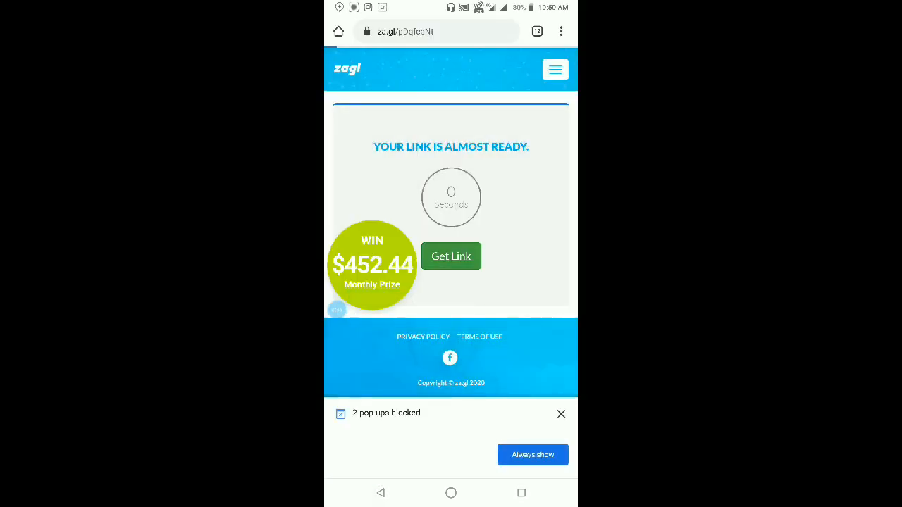
Follow the za.gl preset link in Chrome, choosing an account, until the 'Open with' chooser appears.
left_click(451, 256)
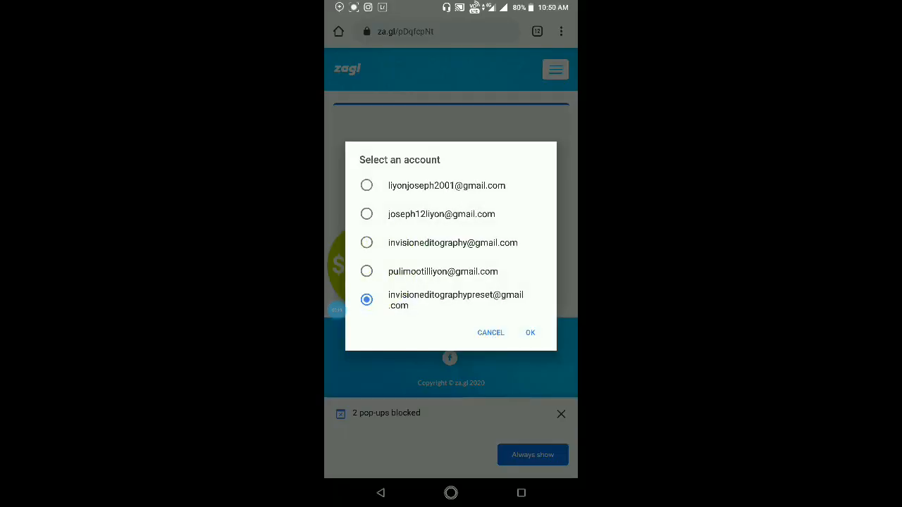
left_click(530, 333)
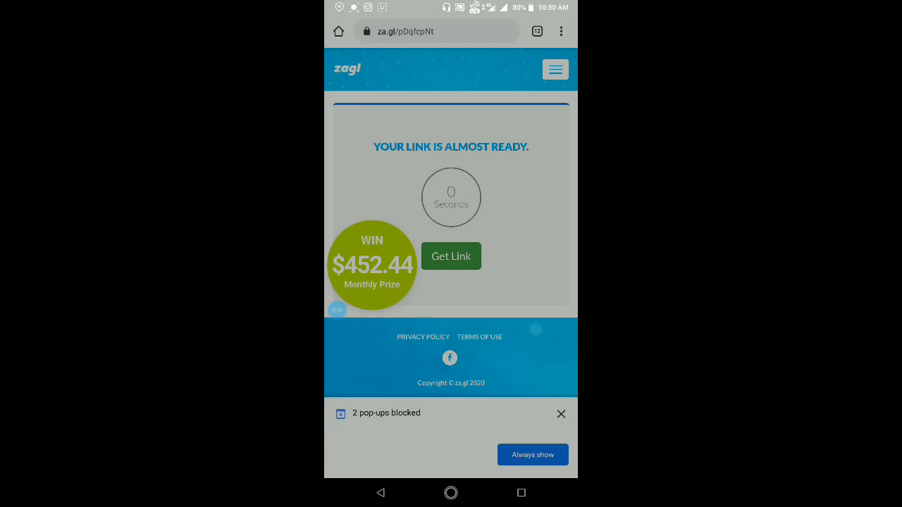
left_click(451, 256)
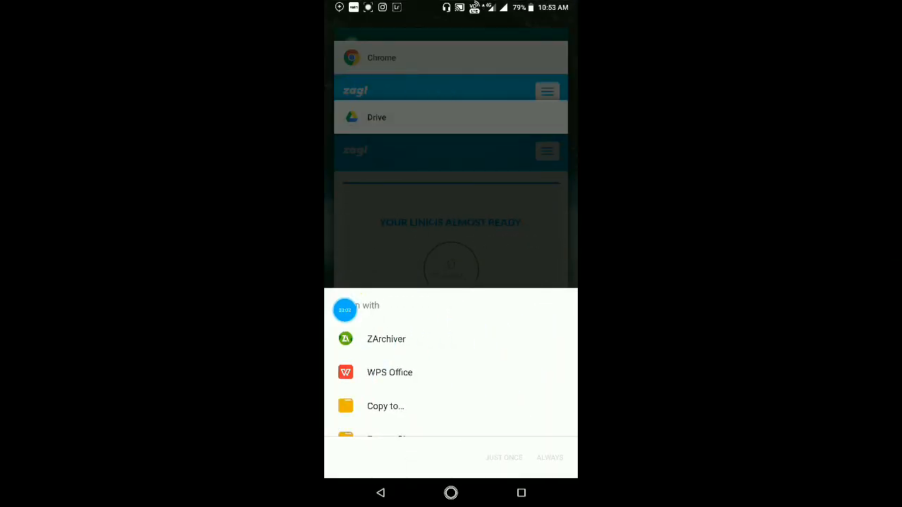
Extract amber.dng from the downloaded archive with 7Archiver, entering its password.
left_click(386, 339)
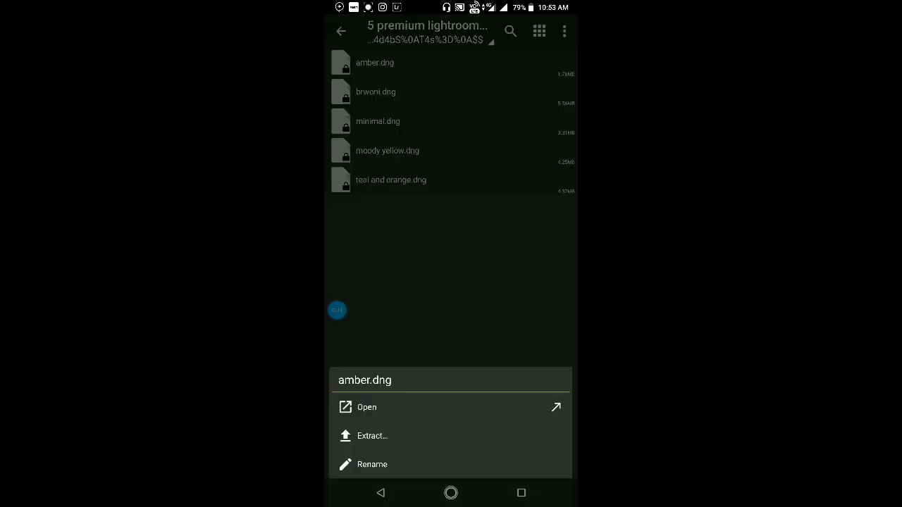
left_click(372, 435)
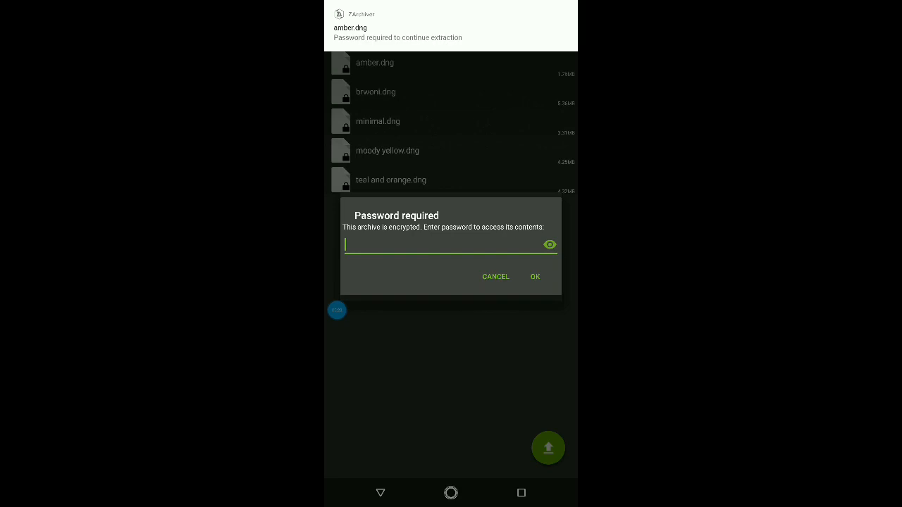
left_click(451, 245)
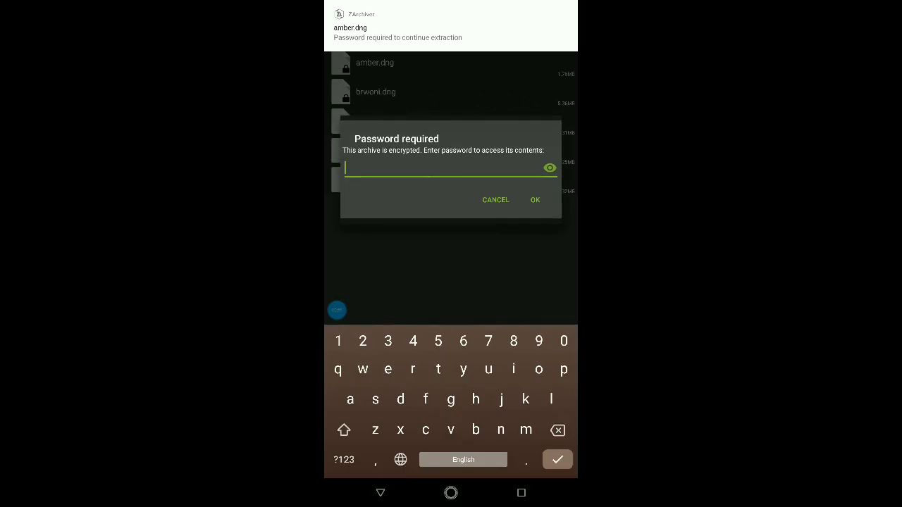
type("2")
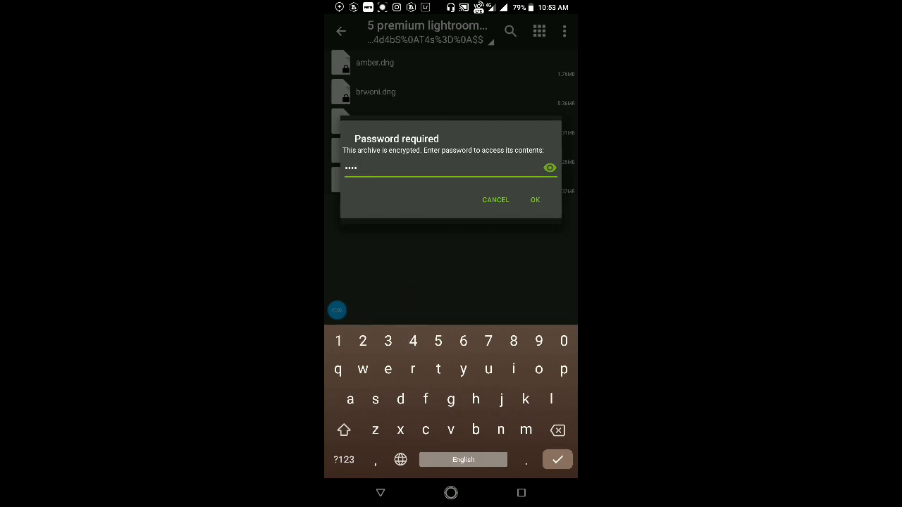
left_click(535, 199)
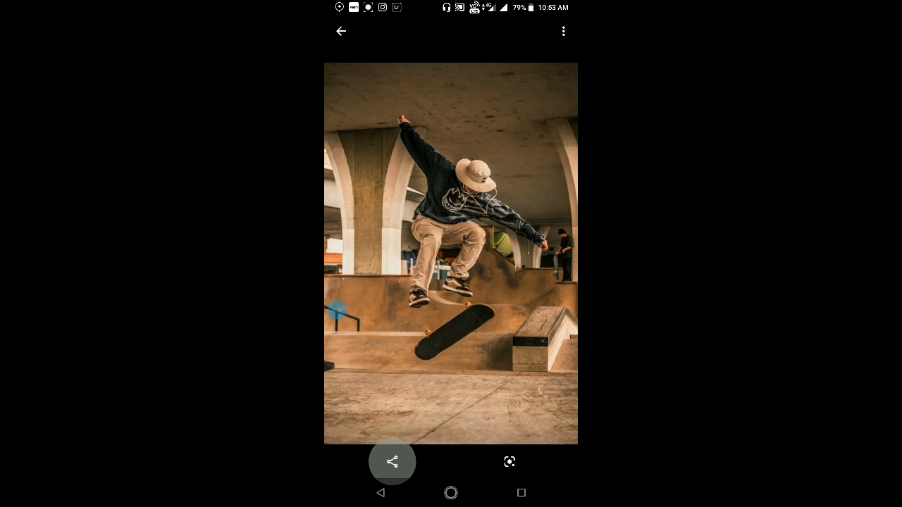
Share the amber skateboarding image from Google Photos to Lightroom and view the album grid.
left_click(391, 461)
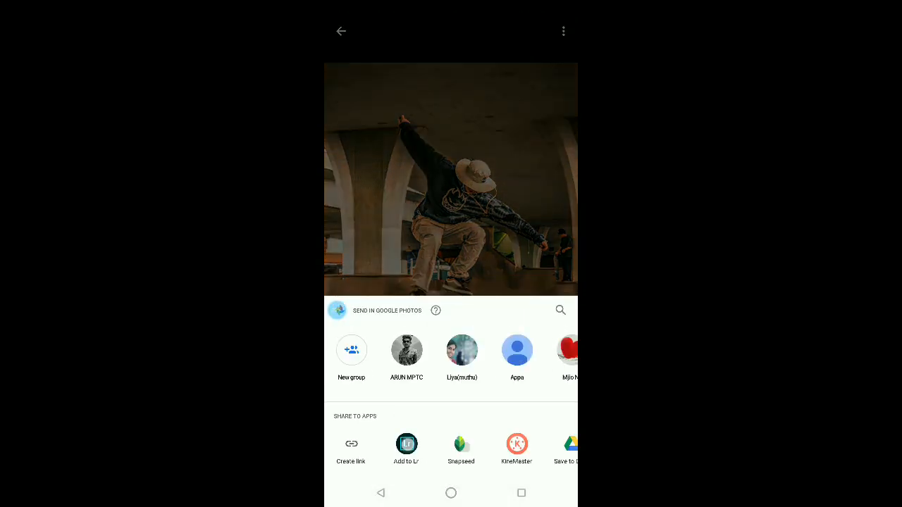
left_click(406, 444)
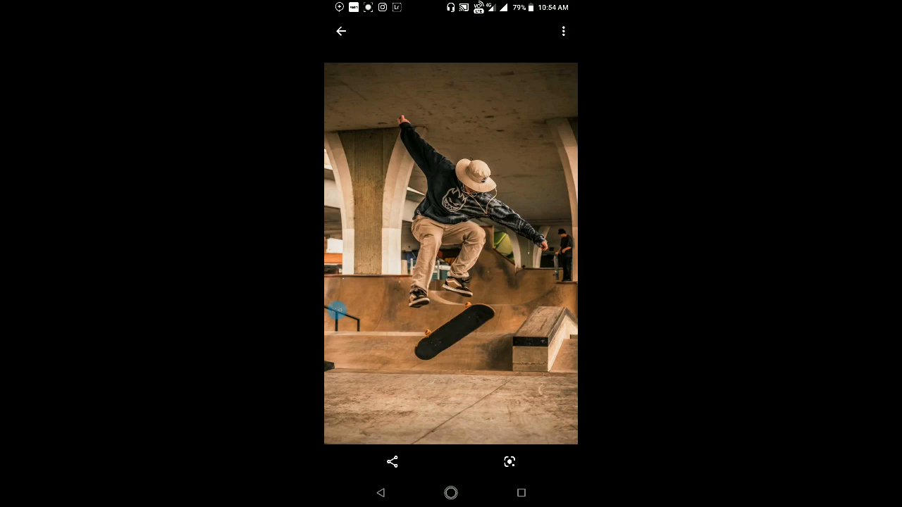
left_click(341, 31)
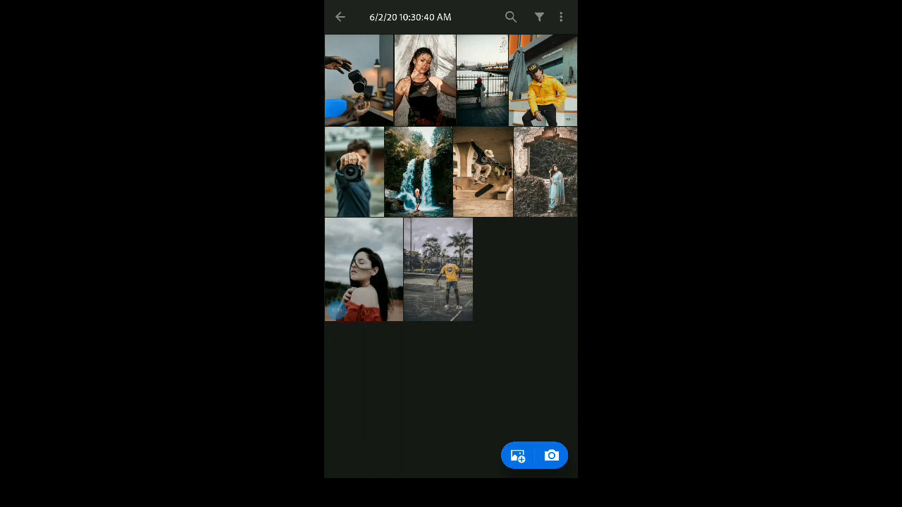
Copy Settings from the photo of the man in yellow on the tennis court, then return to the grid.
left_click(438, 269)
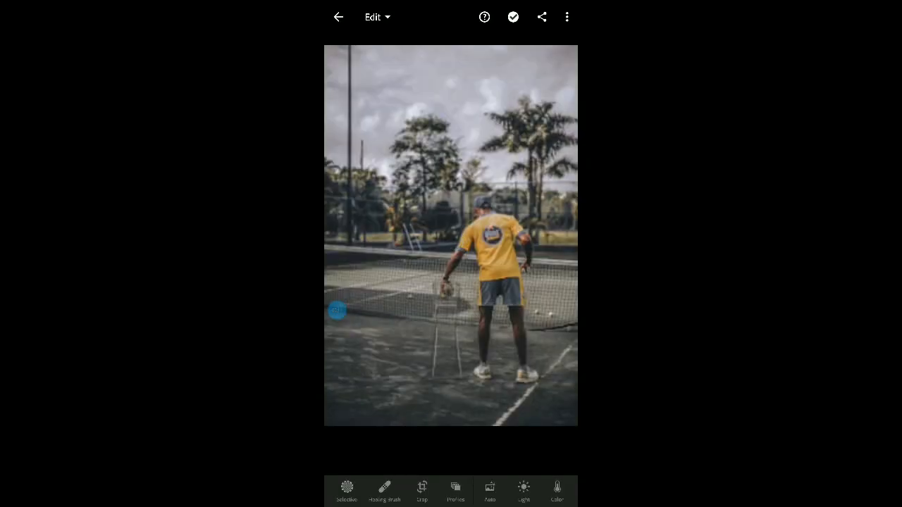
left_click(566, 16)
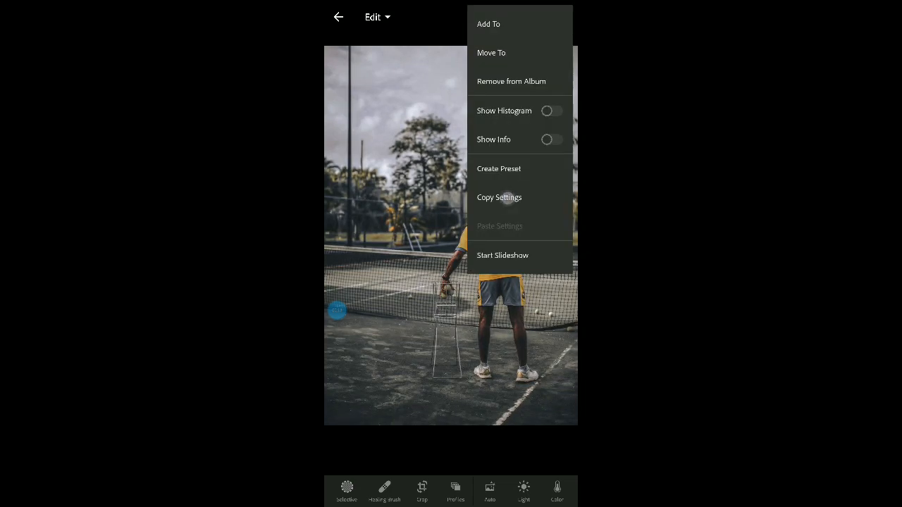
left_click(499, 197)
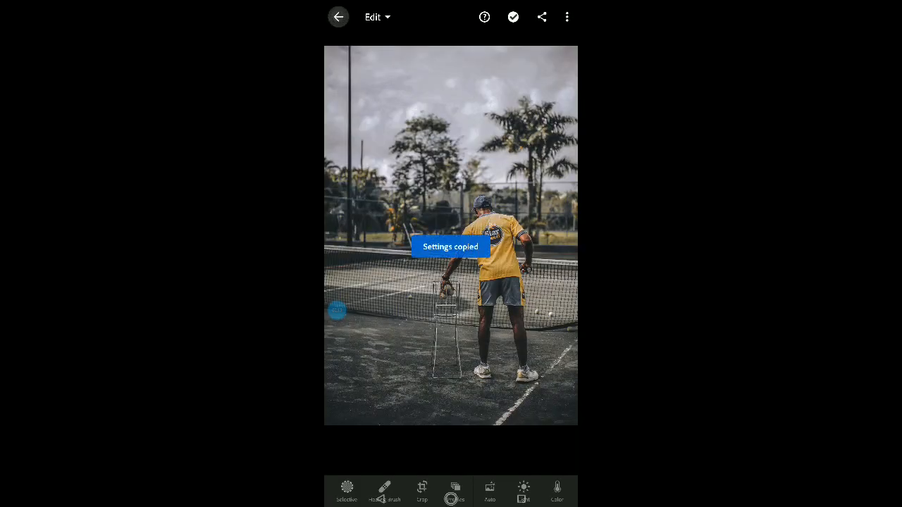
left_click(338, 16)
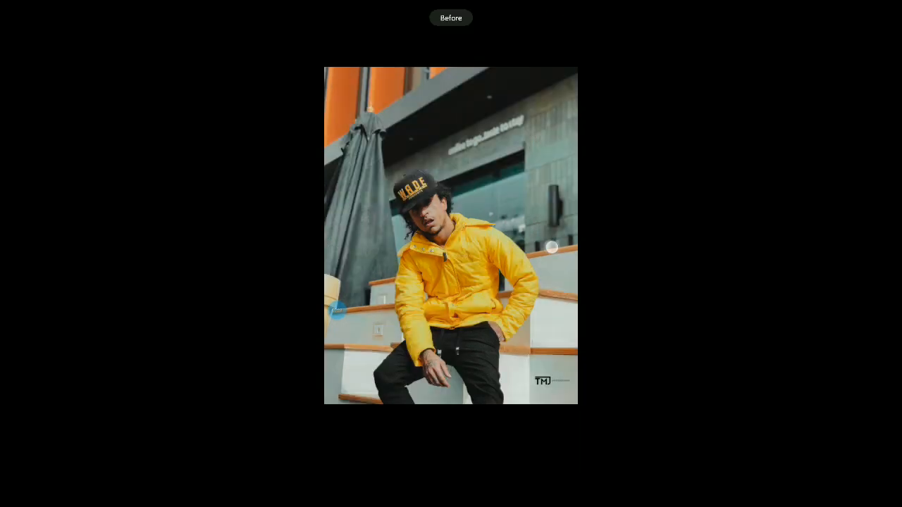
left_click(340, 16)
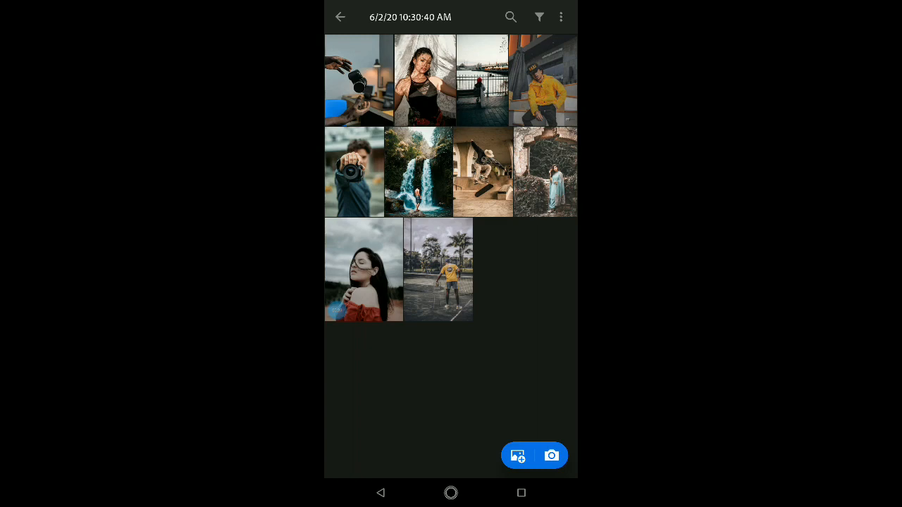
Copy Settings from the red-dress portrait, confirm the selection, and go back to the grid.
left_click(363, 269)
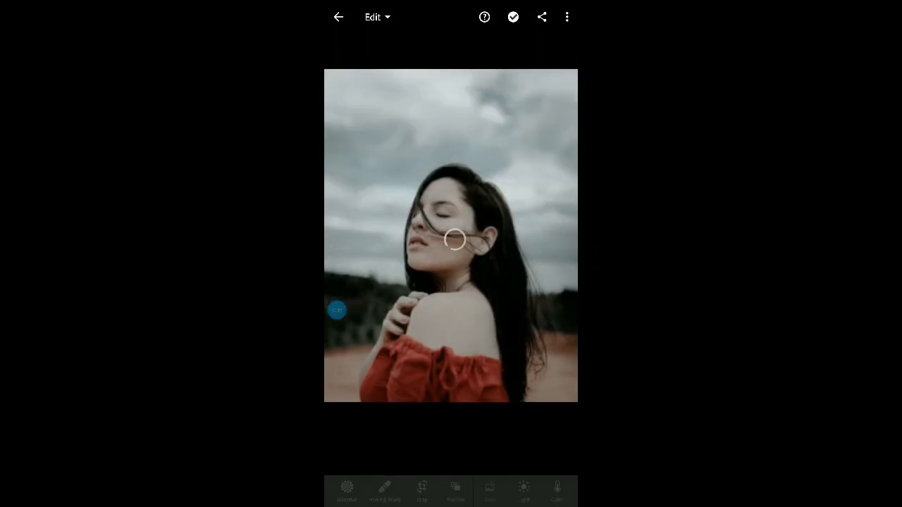
left_click(567, 17)
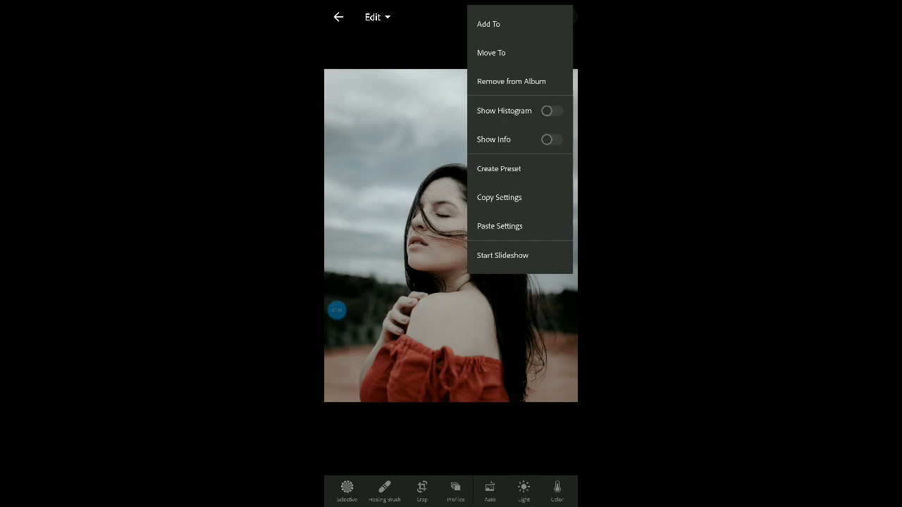
left_click(499, 197)
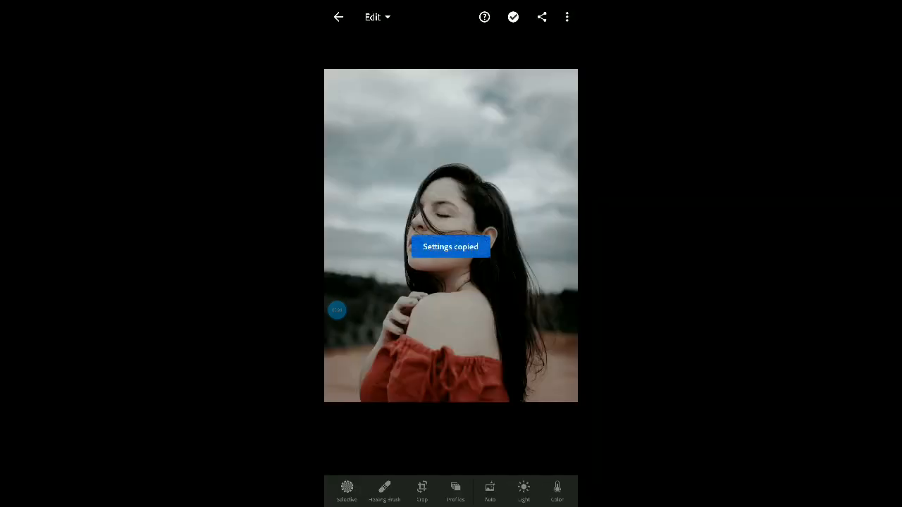
left_click(338, 16)
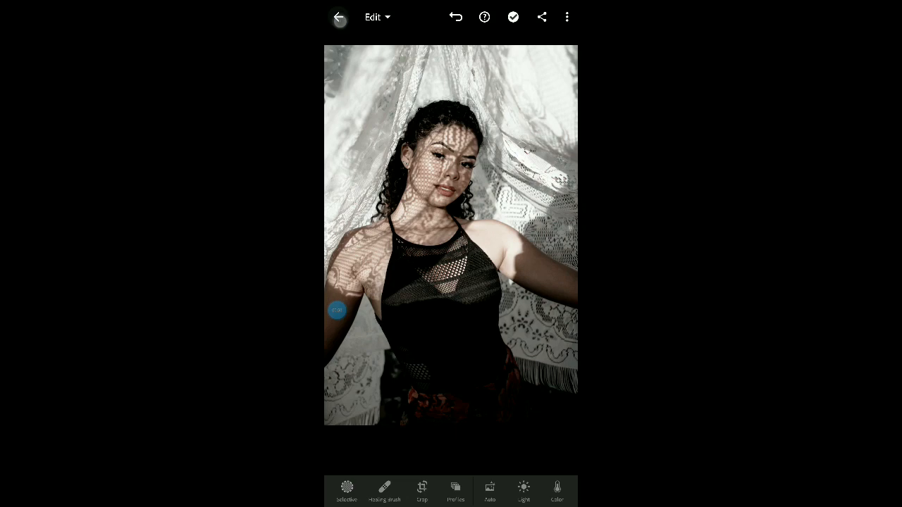
left_click(339, 17)
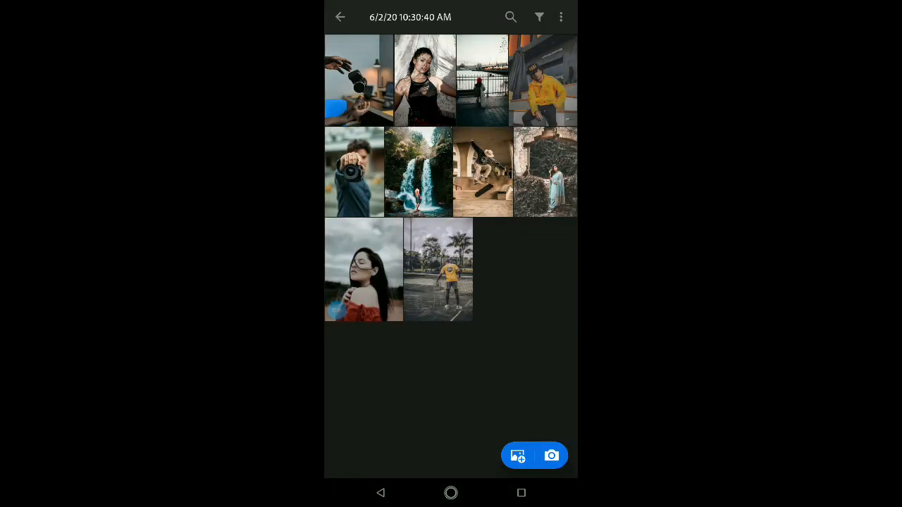
Copy the brick-arch portrait's settings and paste them onto the man-with-camera photo.
left_click(544, 172)
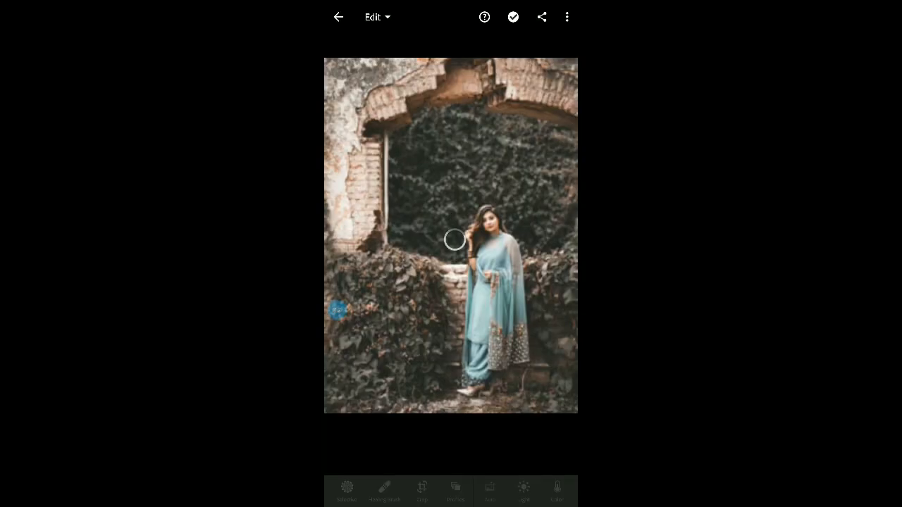
left_click(567, 16)
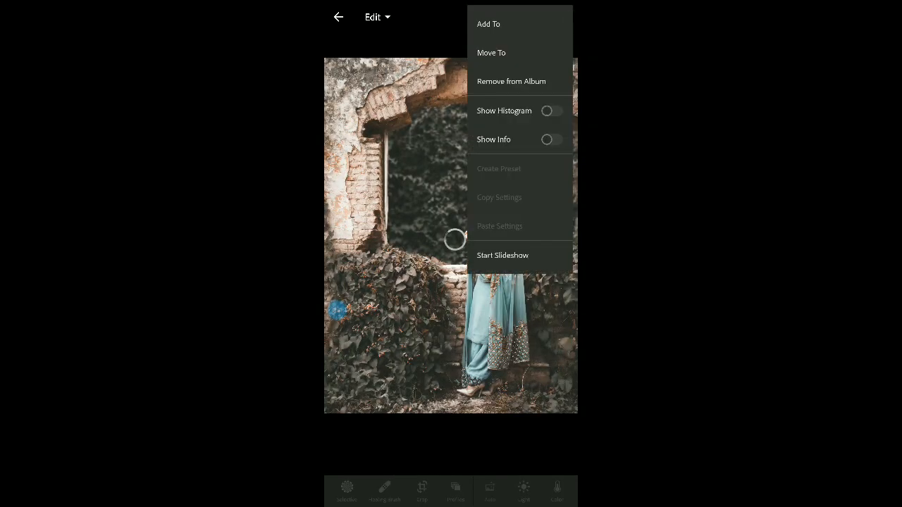
left_click(499, 197)
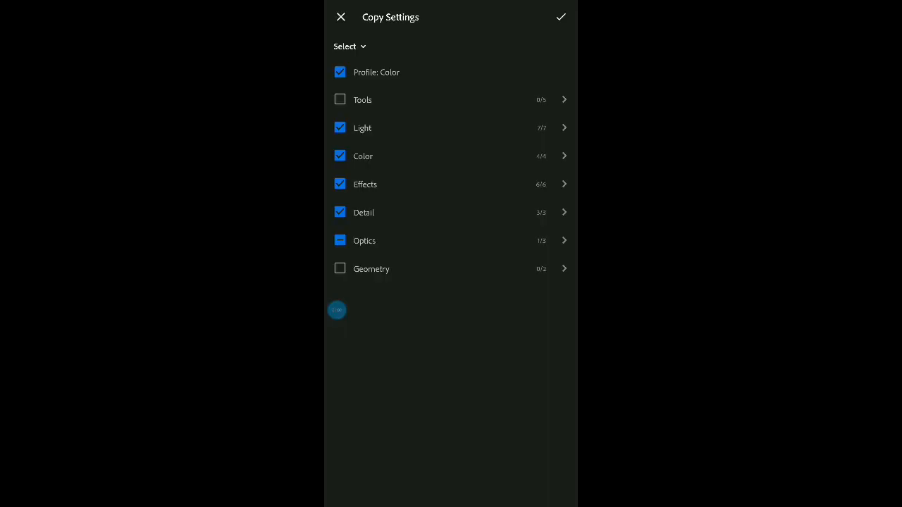
left_click(560, 17)
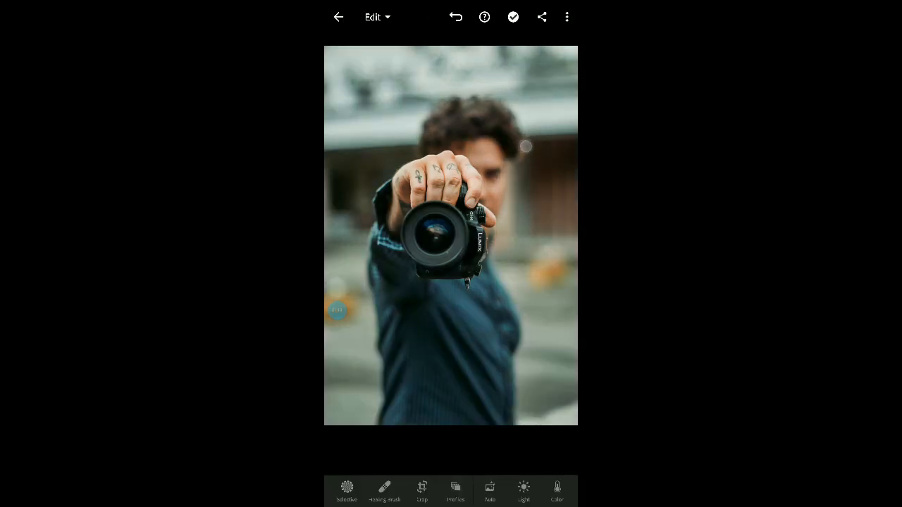
left_click(338, 16)
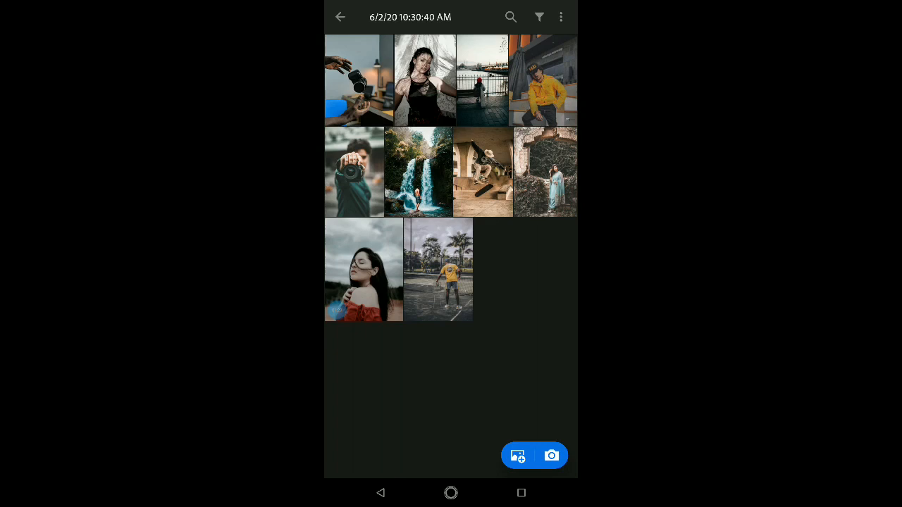
Copy the waterfall photo's settings and paste them onto the riverside bench photo.
left_click(418, 171)
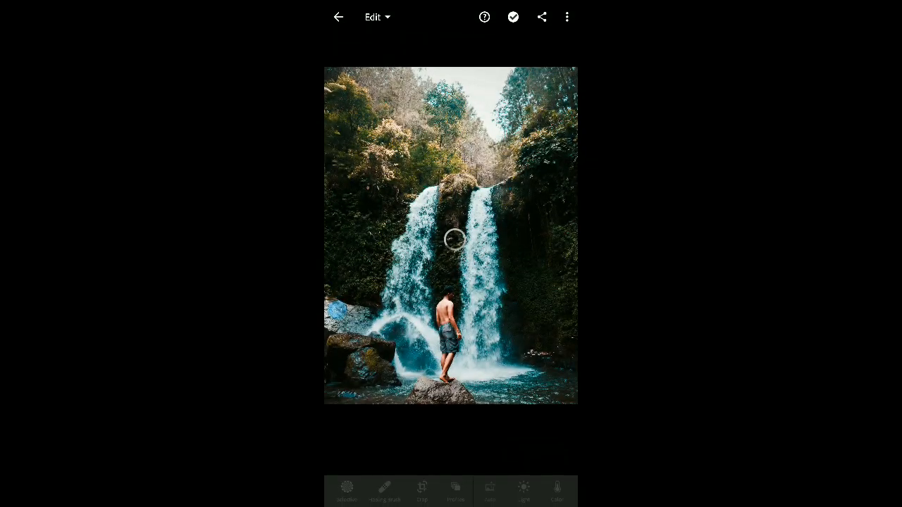
left_click(567, 16)
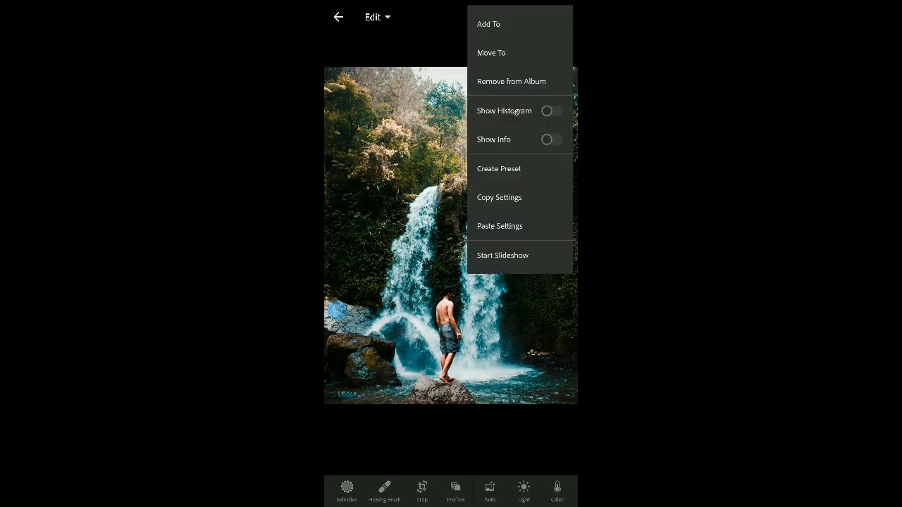
left_click(499, 198)
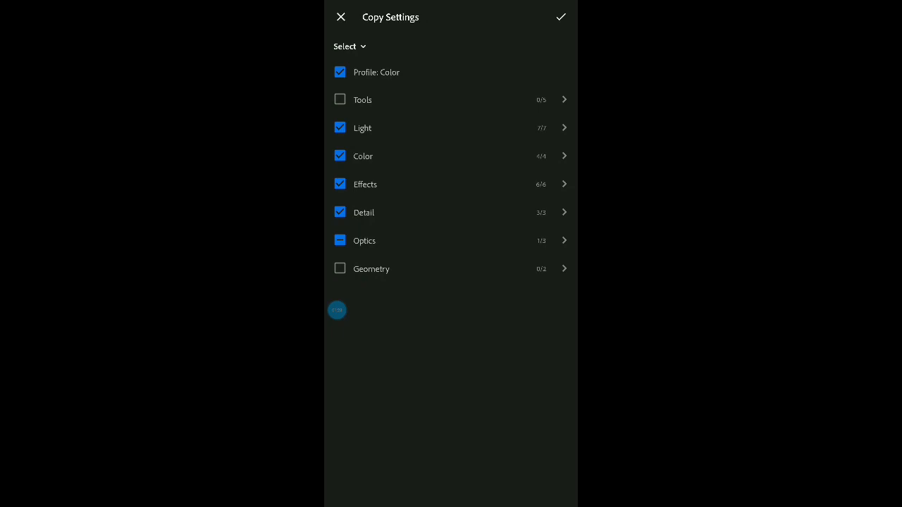
left_click(561, 17)
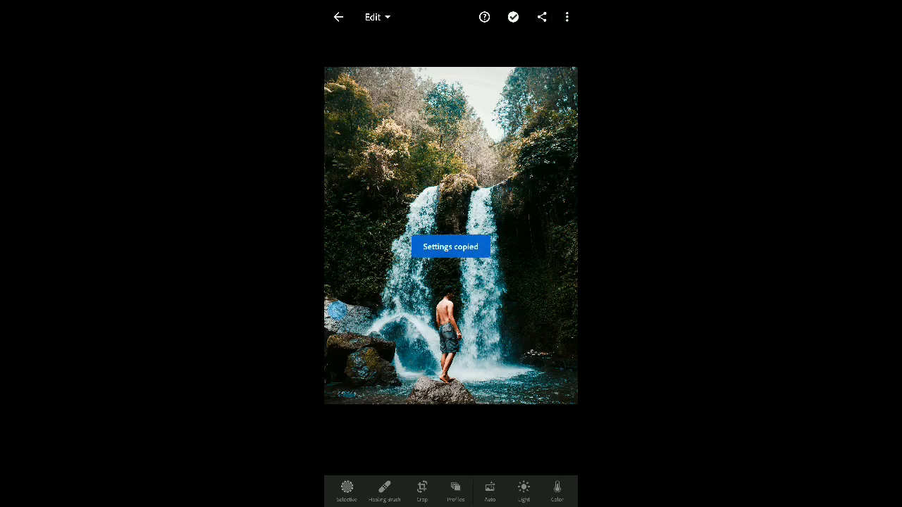
left_click(338, 16)
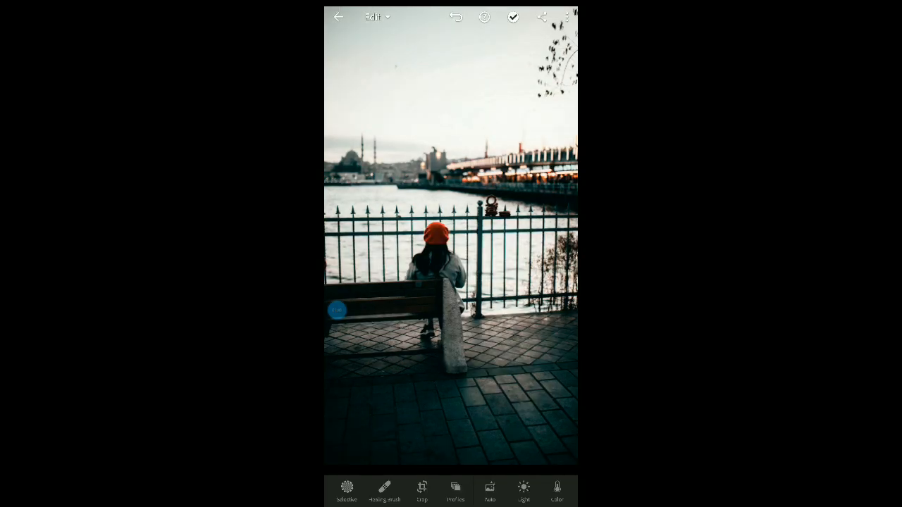
left_click(338, 17)
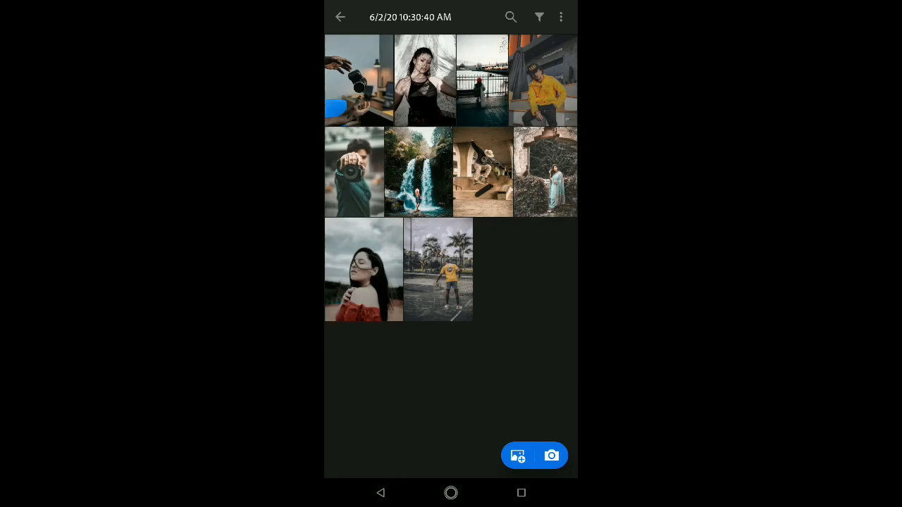